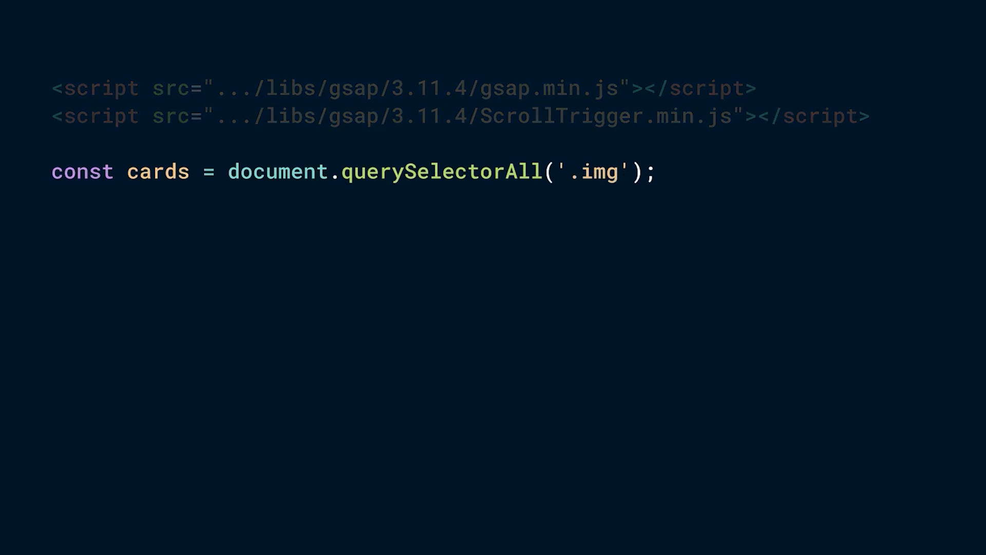
{"action": "type", "text": "let tl = new gsap.timeline({"}
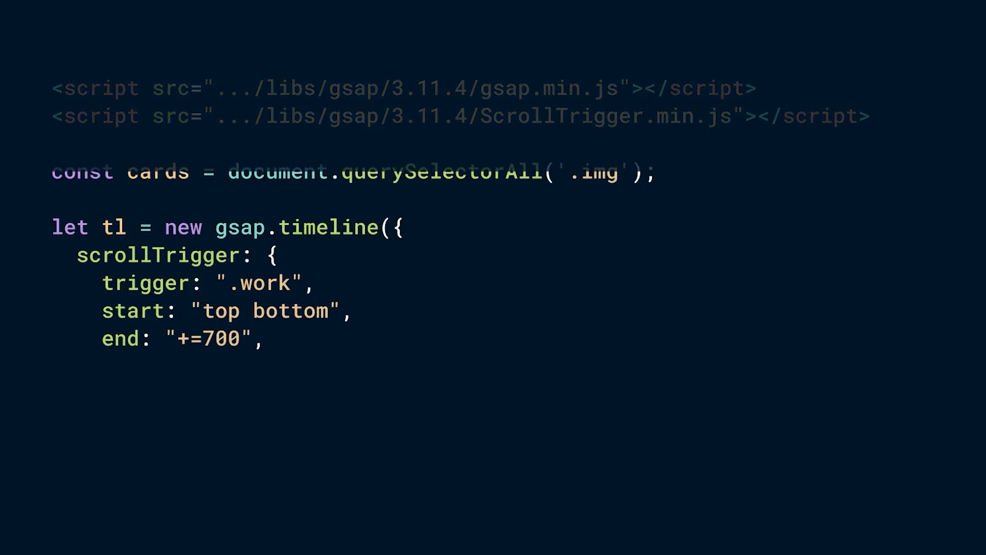
{"action": "type", "text": "scrub: 1"}
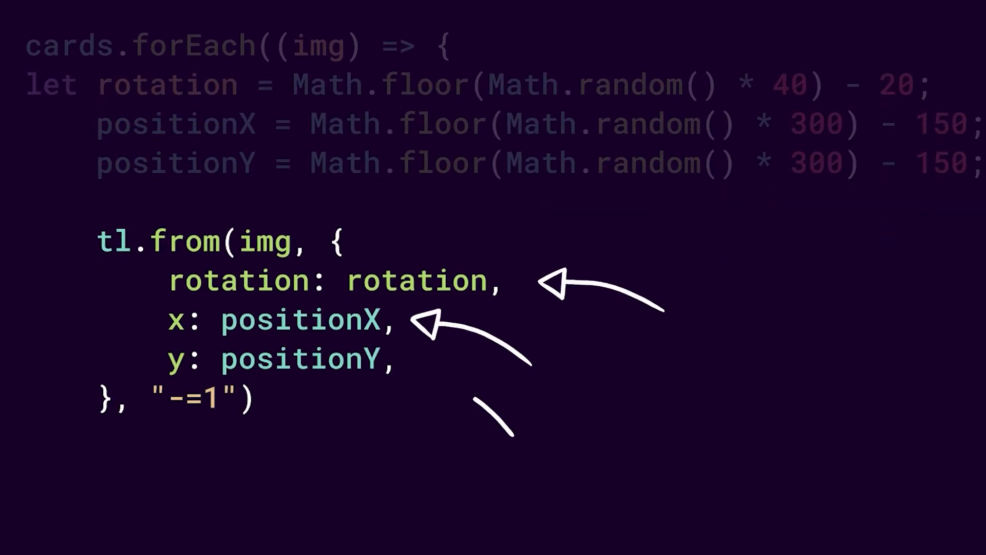
{"action": "scroll", "scroll_direction": "down", "scroll_amount": 3}
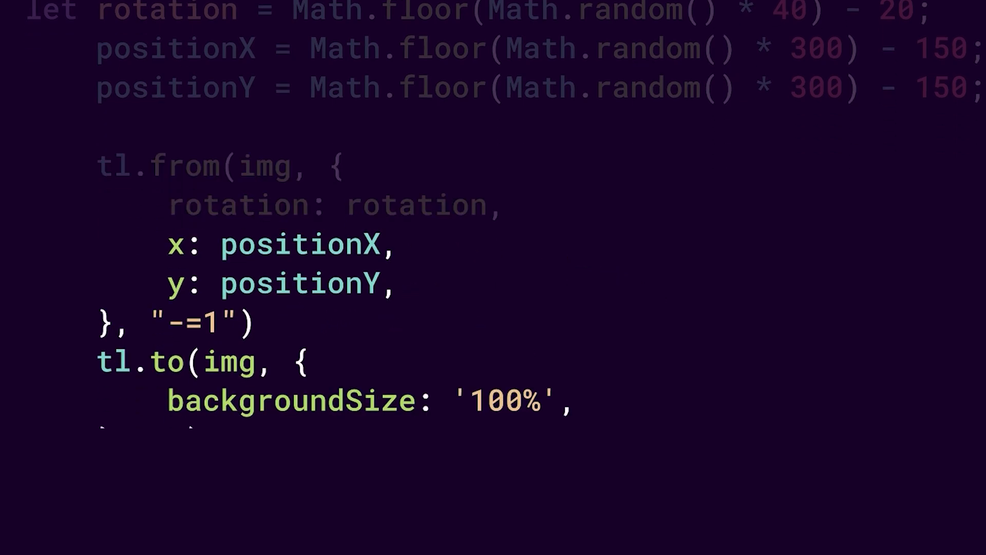